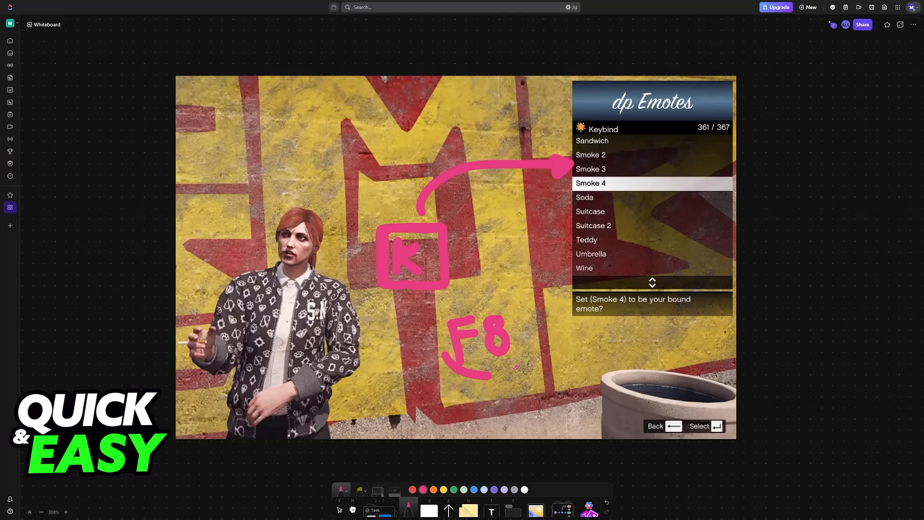
Scroll between the emotes screenshot and the console screenshot while annotating F8 and the input bar.
scroll("down", 3)
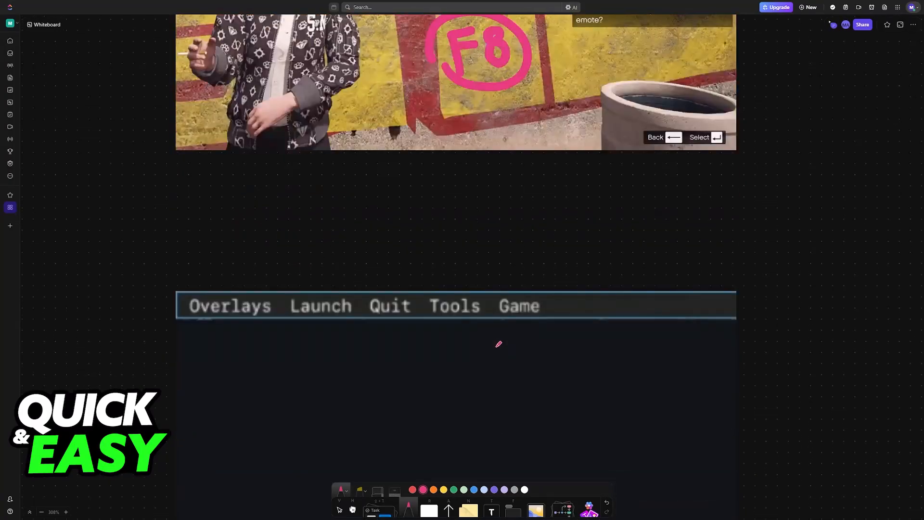
scroll("up", 3)
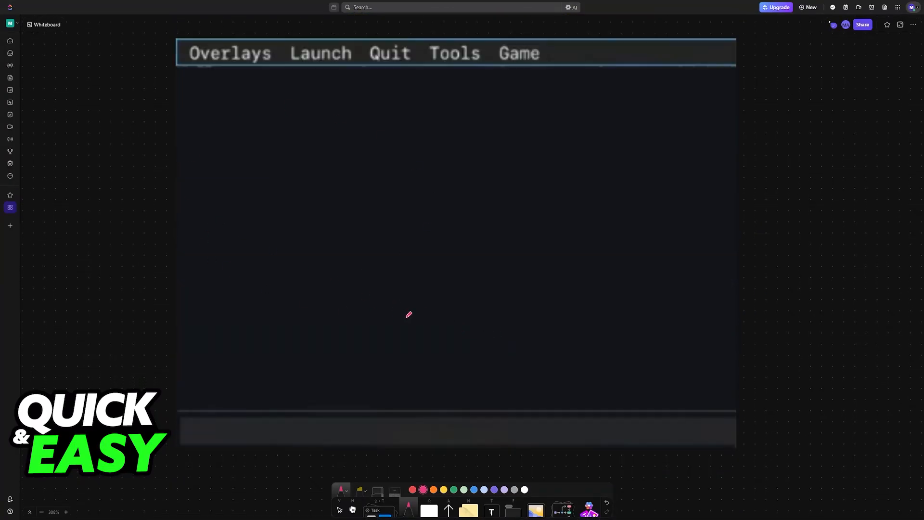
mouse_move(447, 245)
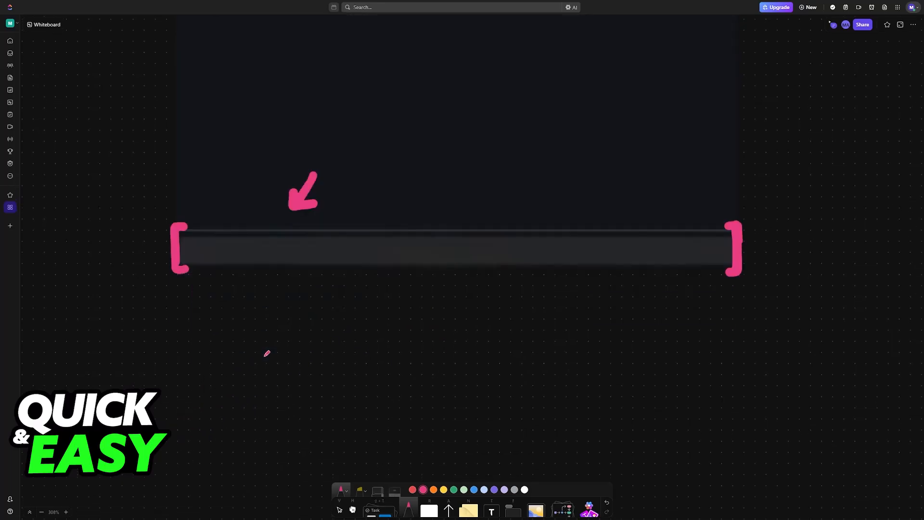
Enter the console command bind keyboard " " "e dance" and scroll to the dp Emotes screenshot.
type("bind keyboard \" \" \"e dance\"")
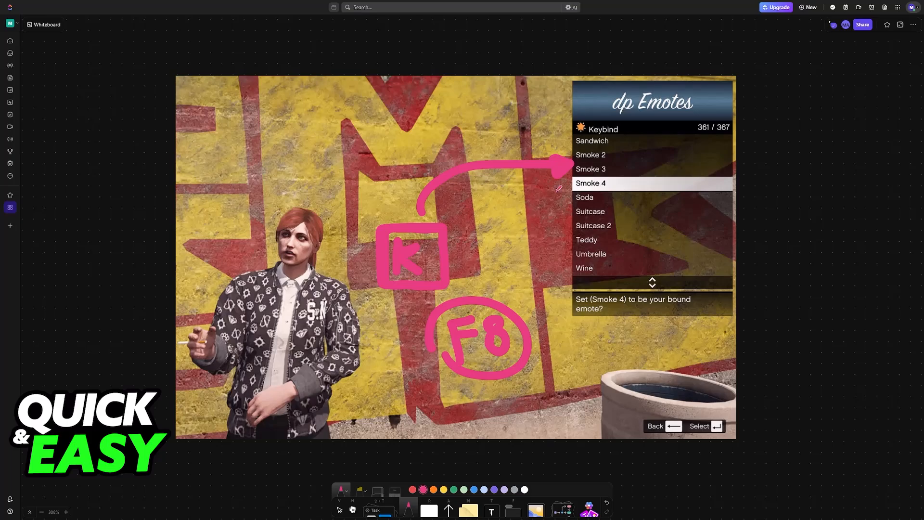
scroll("down", 3)
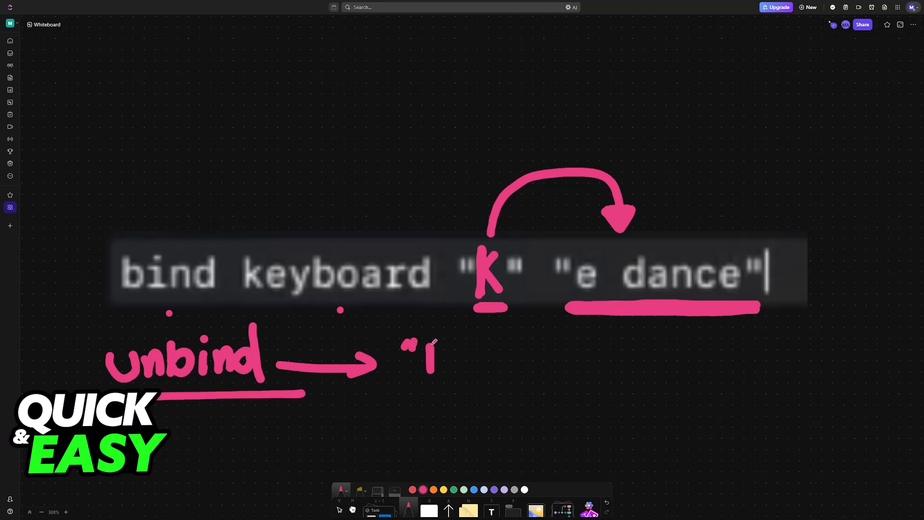
Write "K" after the unbind arrow and scroll down to the bracketed "e dance" command.
left_click_drag(425, 345, 466, 354)
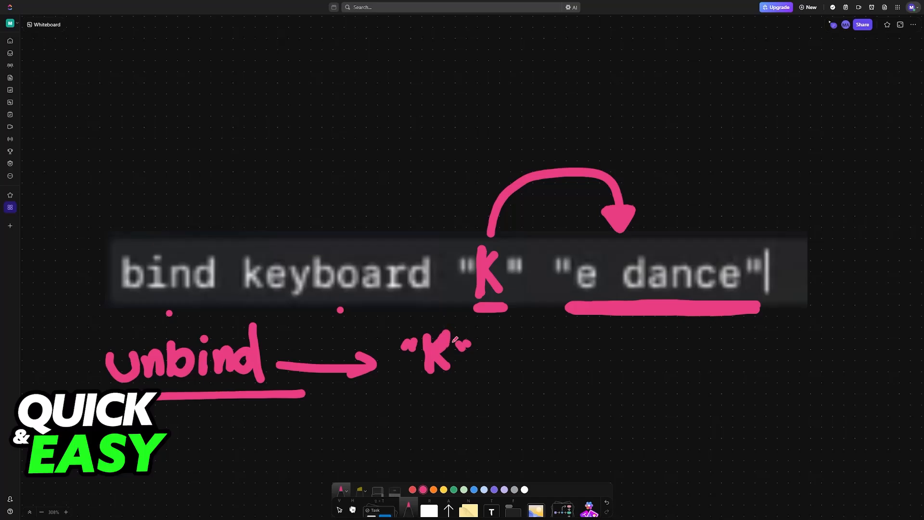
mouse_move(510, 359)
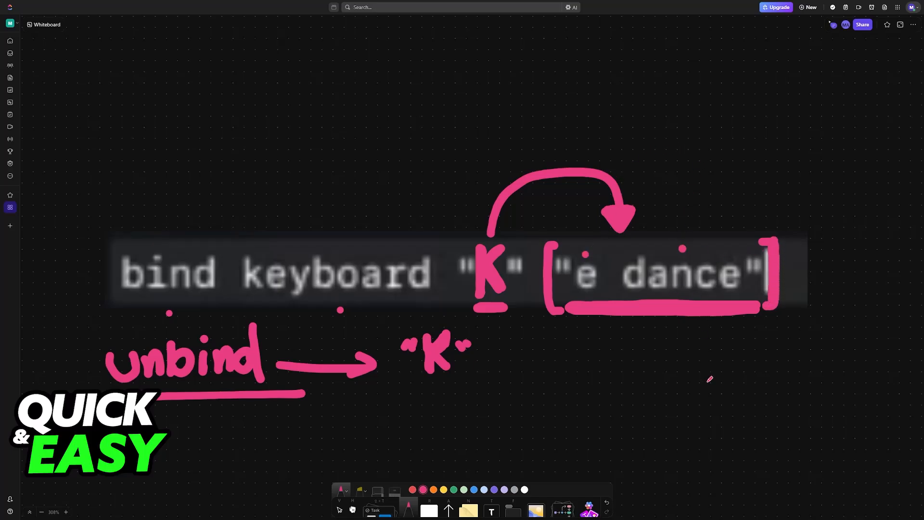
scroll("down", 3)
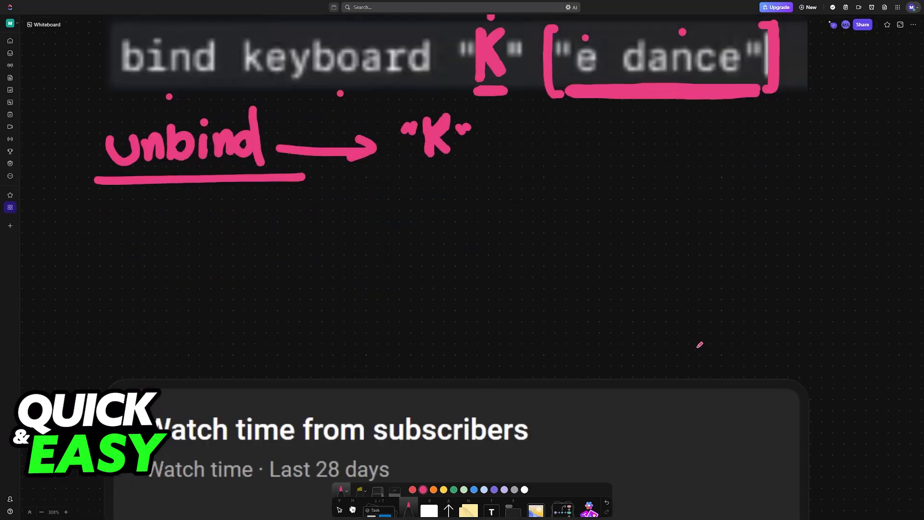